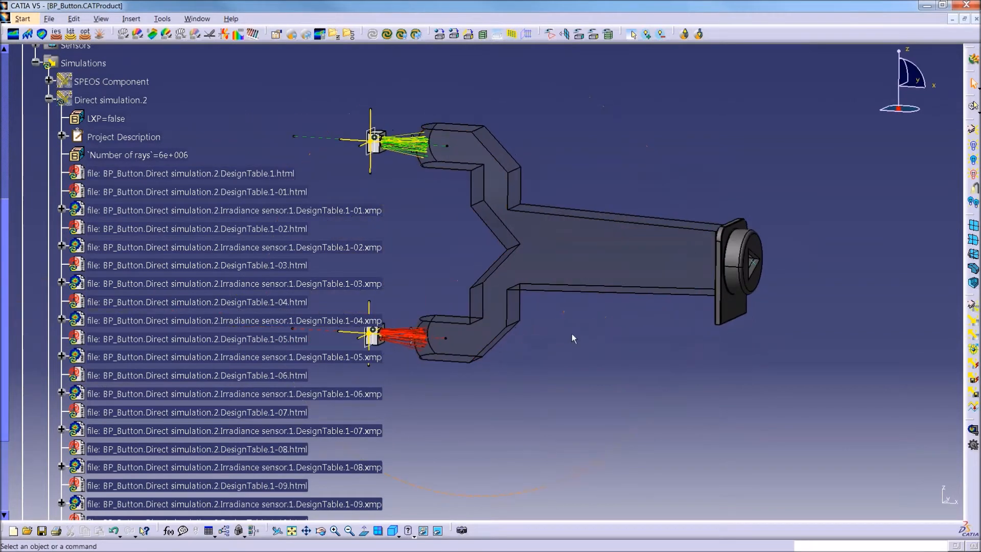
{"action": "mouse_move", "coordinate": [688, 326]}
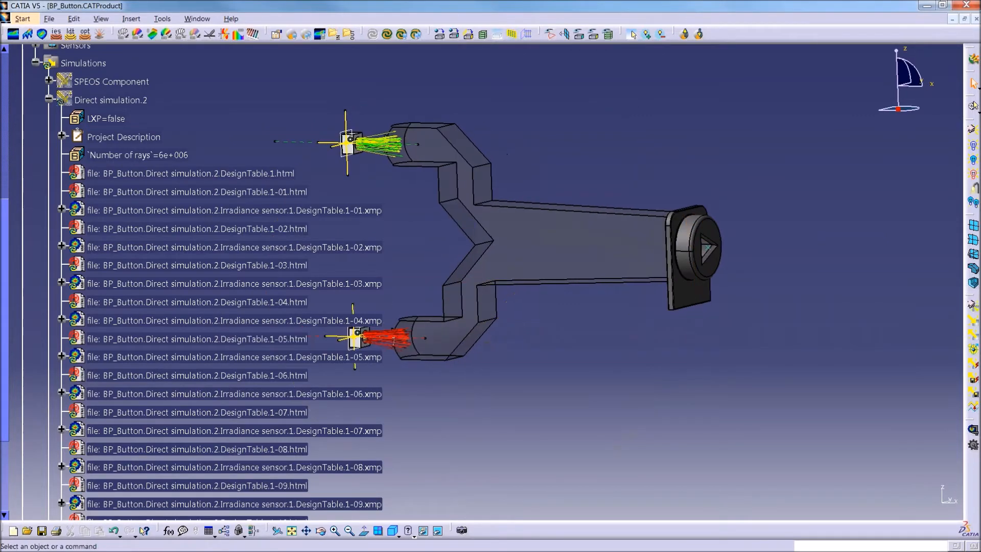
Step: Collapse the Direct simulation.2 results and Optical Properties branches of the SPEOS tree
{"action": "left_click", "coordinate": [47, 100]}
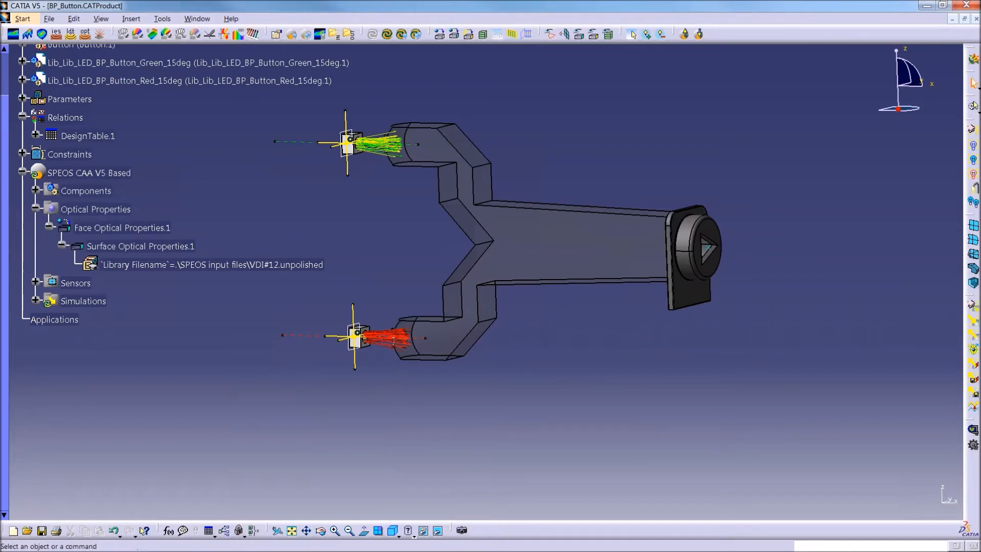
{"action": "left_click", "coordinate": [34, 209]}
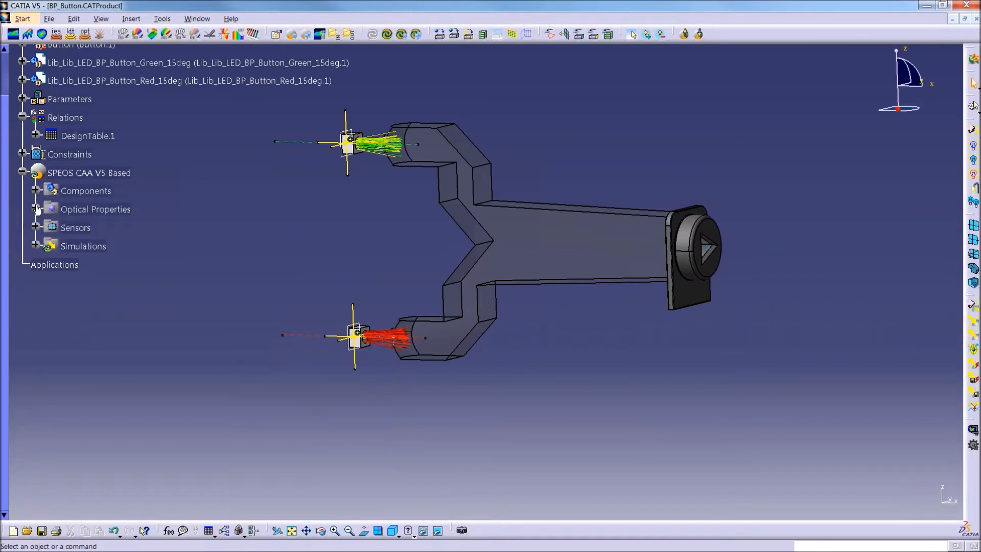
{"action": "mouse_move", "coordinate": [844, 82]}
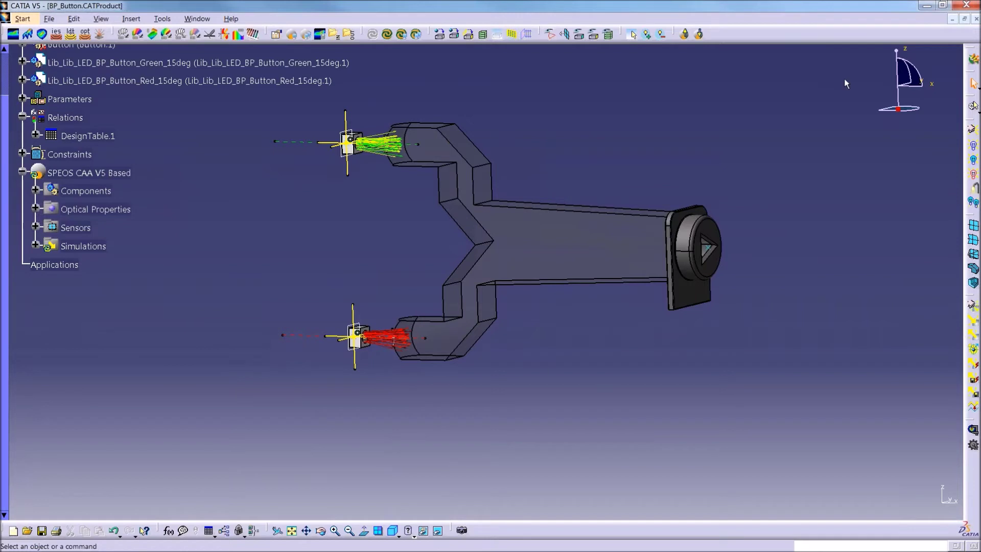
{"action": "mouse_move", "coordinate": [686, 40]}
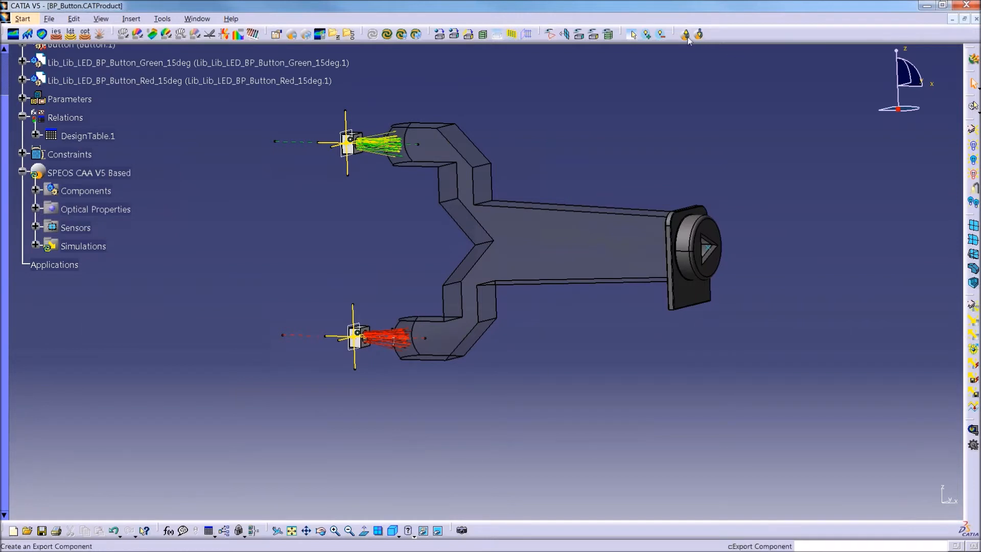
{"action": "mouse_move", "coordinate": [688, 37]}
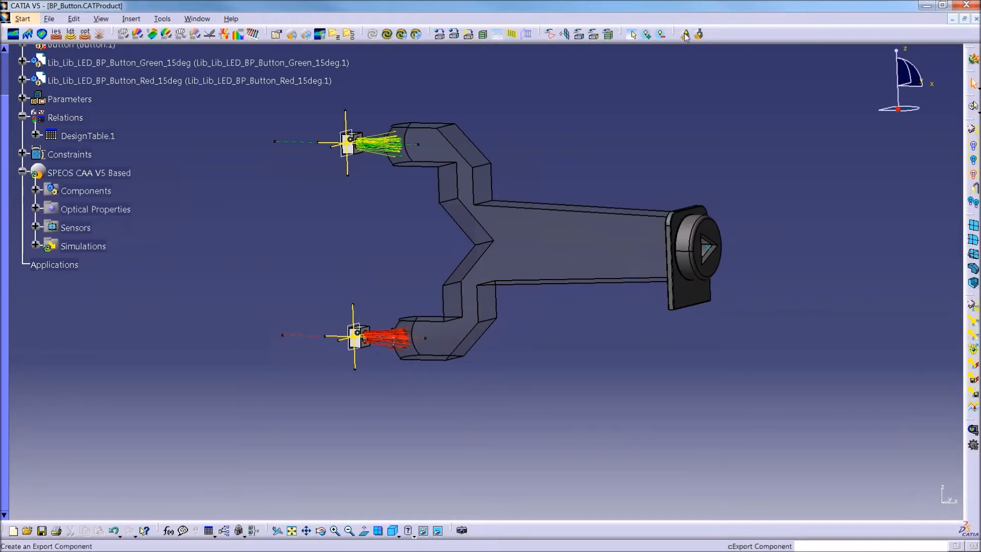
{"action": "mouse_move", "coordinate": [691, 35]}
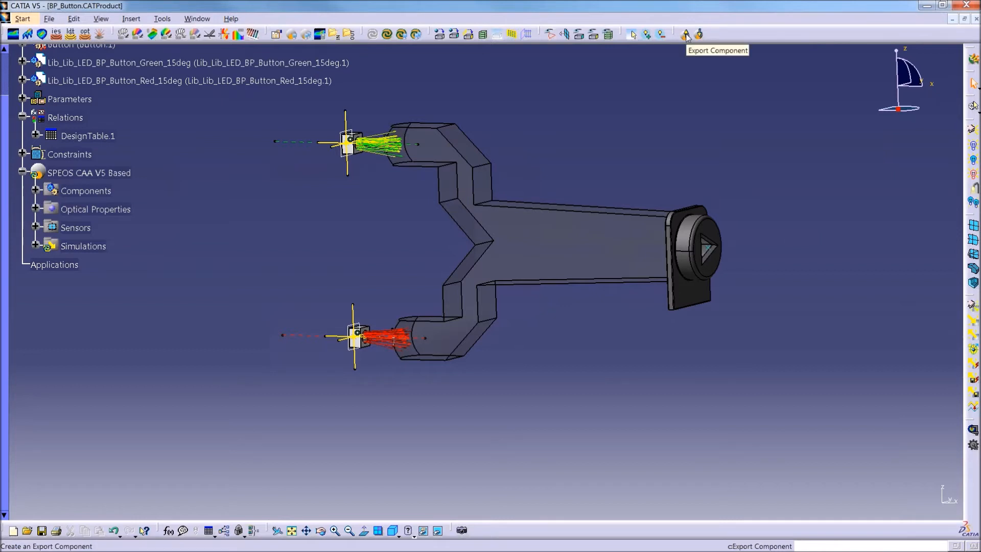
{"action": "mouse_move", "coordinate": [700, 35]}
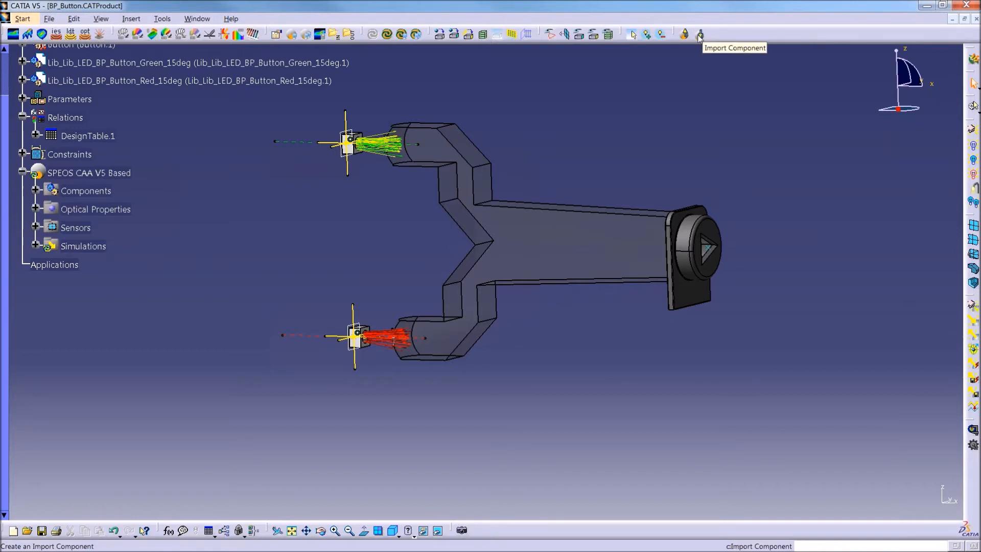
{"action": "mouse_move", "coordinate": [732, 140]}
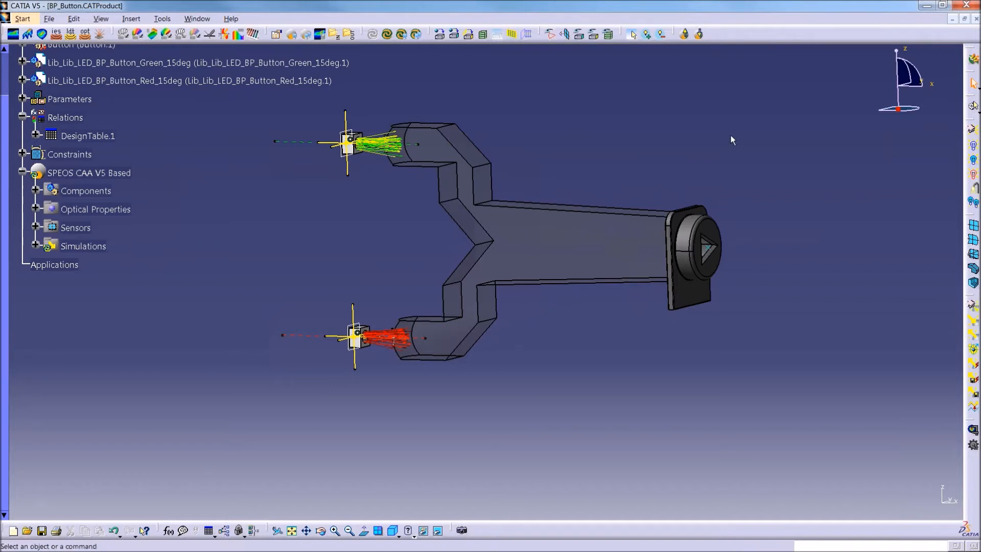
Step: Export both LEDs plus YGuide, Button and Indicator, origin at sensor point, axes from button edge
{"action": "left_click", "coordinate": [683, 34]}
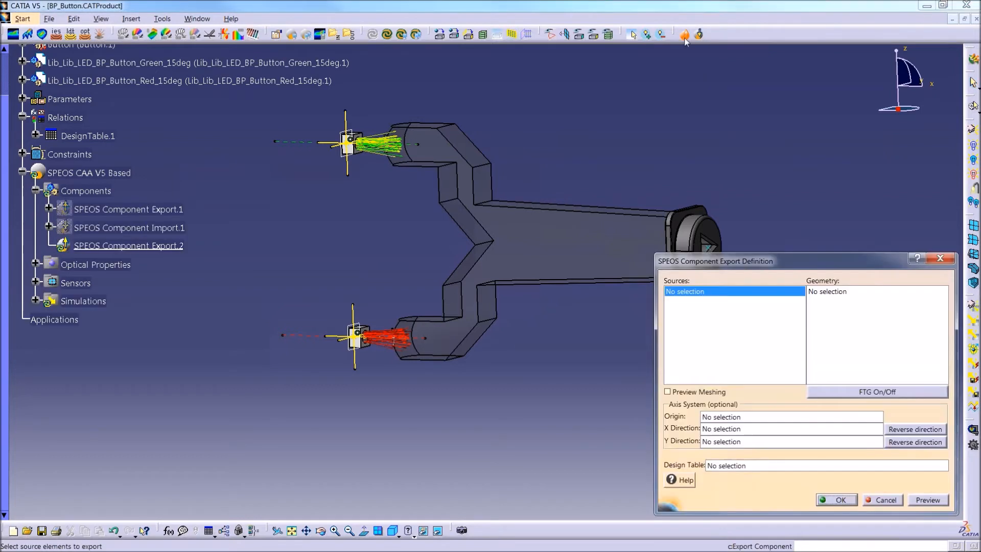
{"action": "mouse_move", "coordinate": [853, 325]}
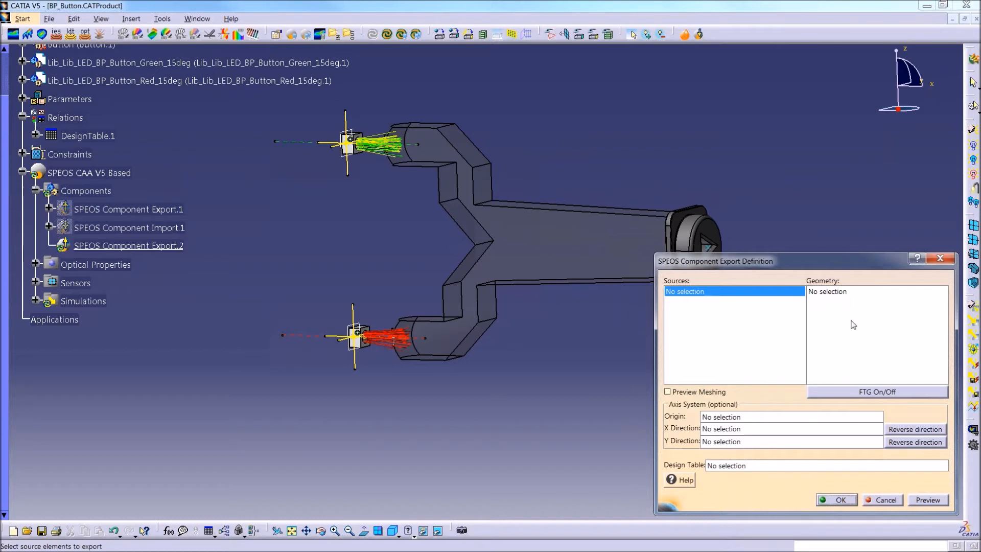
{"action": "mouse_move", "coordinate": [798, 359]}
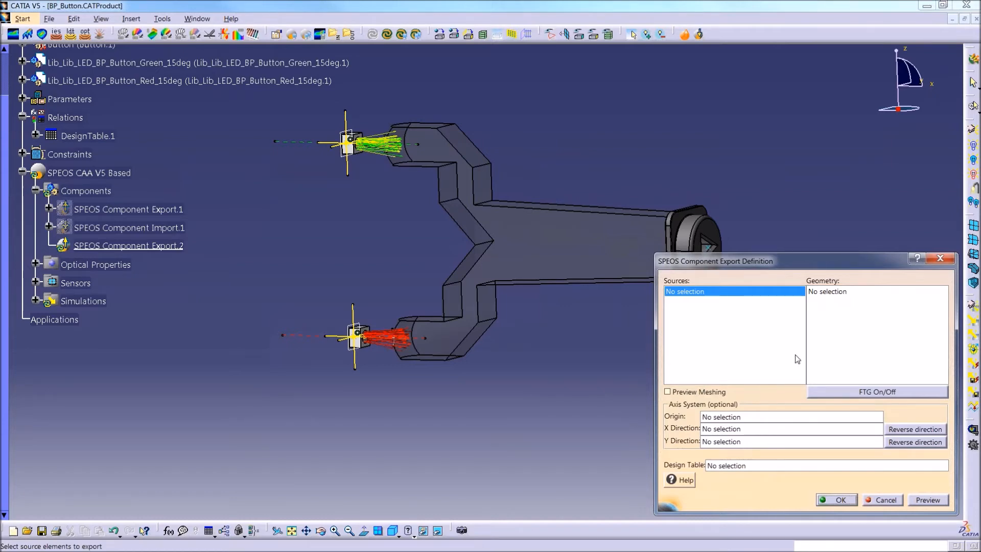
{"action": "mouse_move", "coordinate": [711, 361]}
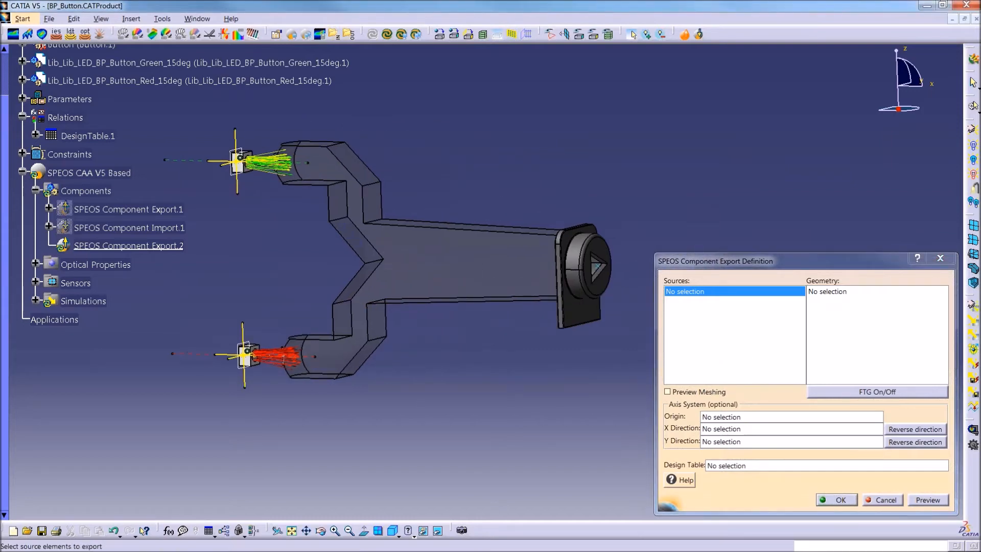
{"action": "left_click", "coordinate": [35, 301]}
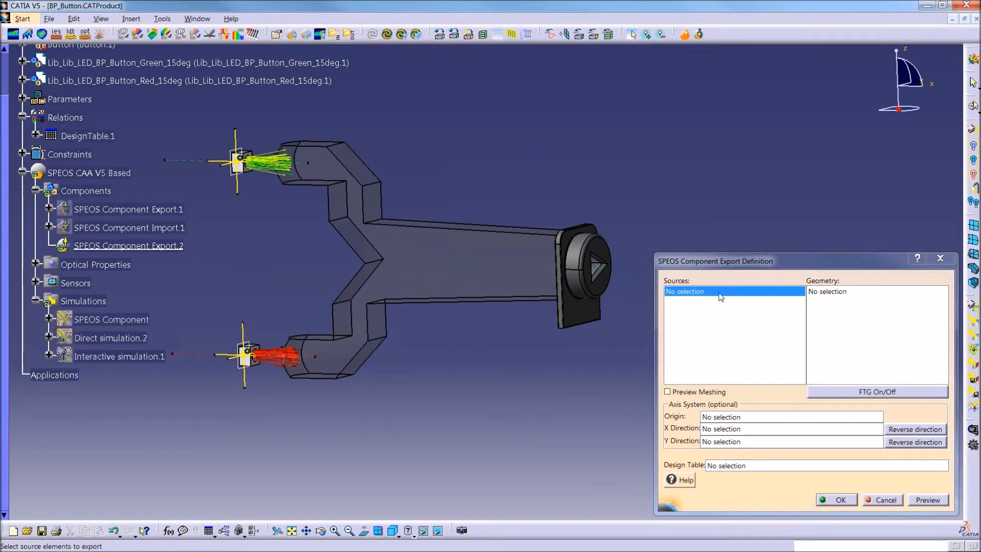
{"action": "left_click", "coordinate": [110, 337]}
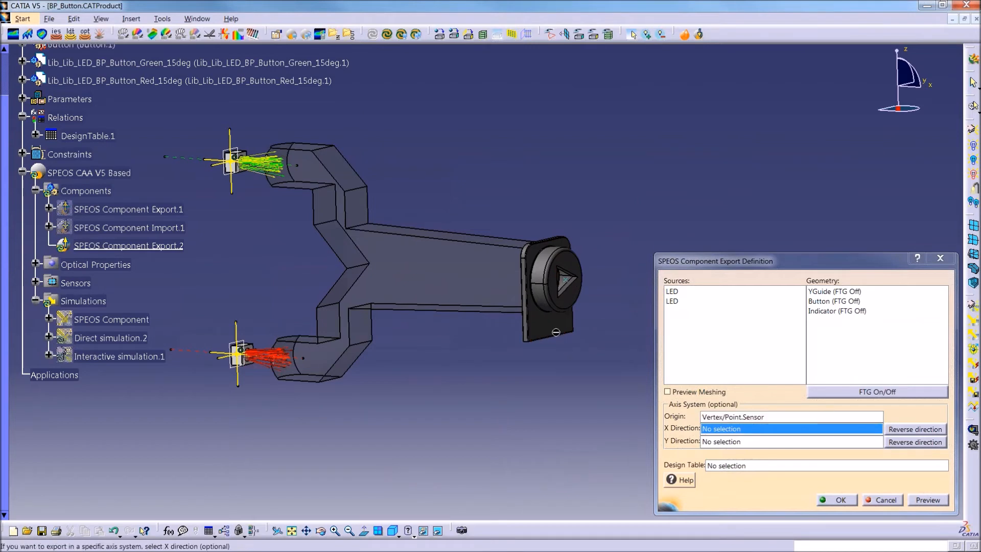
{"action": "mouse_move", "coordinate": [560, 338]}
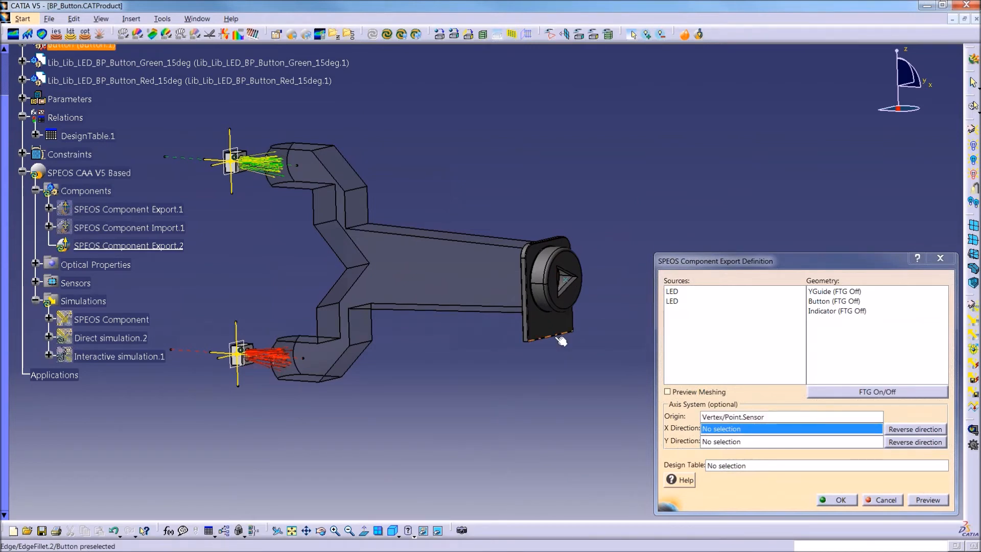
{"action": "left_click", "coordinate": [560, 339]}
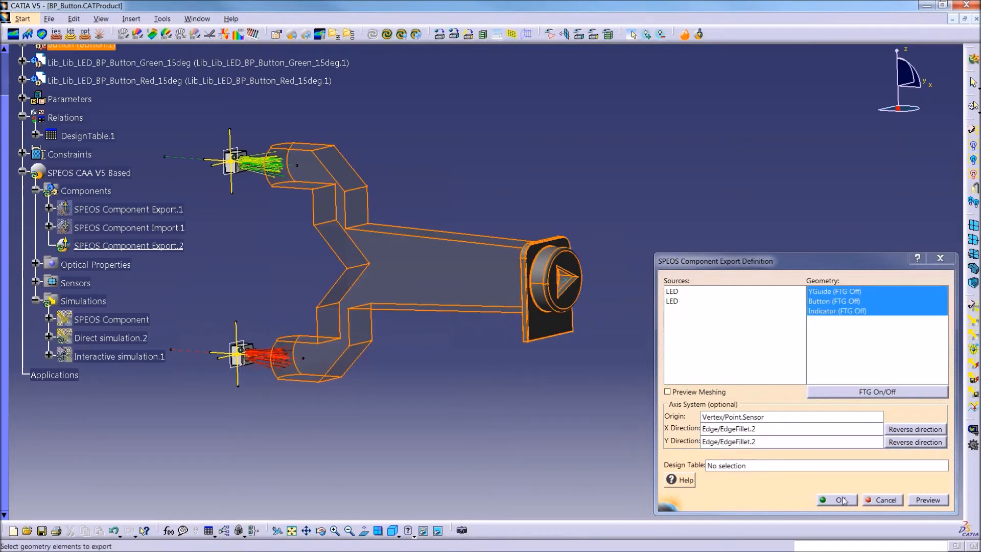
{"action": "left_click", "coordinate": [841, 499]}
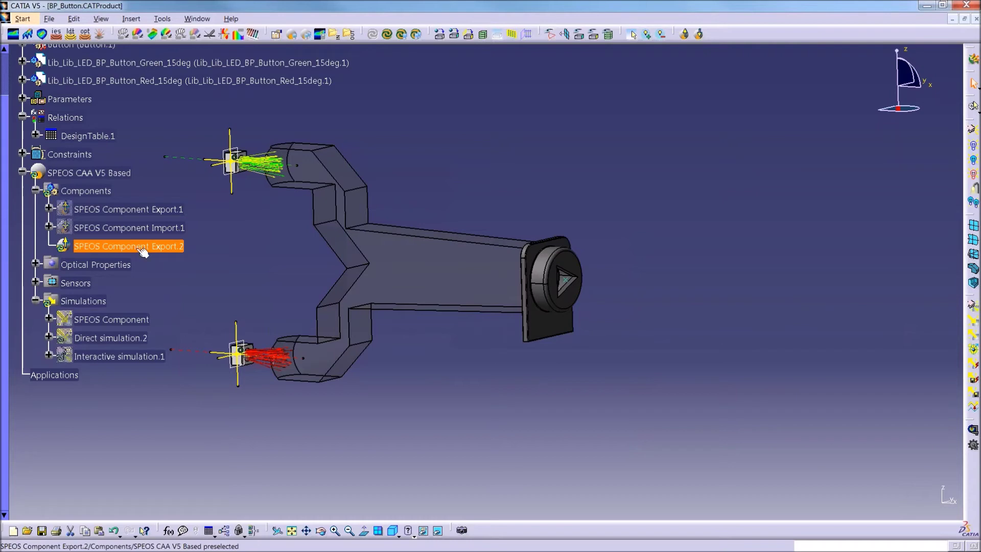
{"action": "mouse_move", "coordinate": [389, 33]}
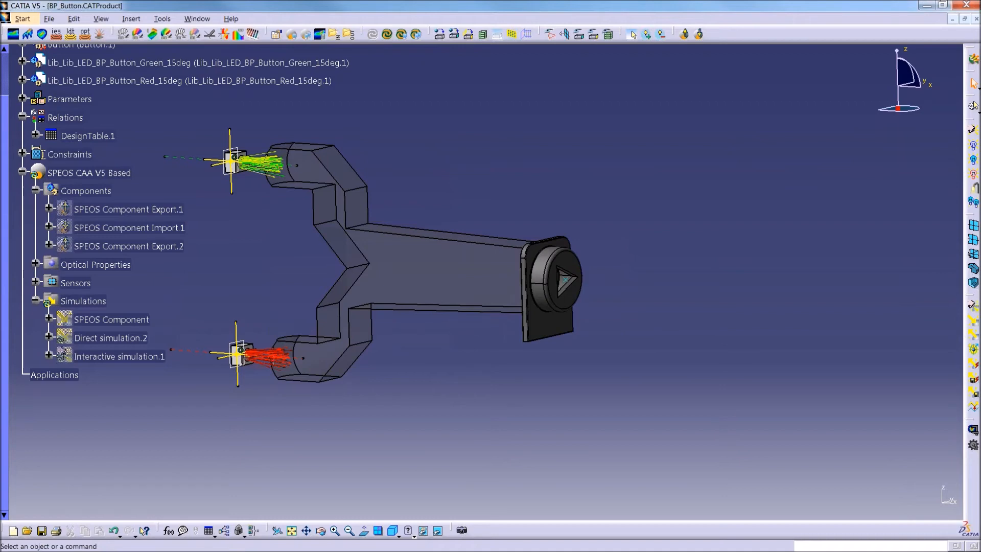
{"action": "mouse_move", "coordinate": [696, 50]}
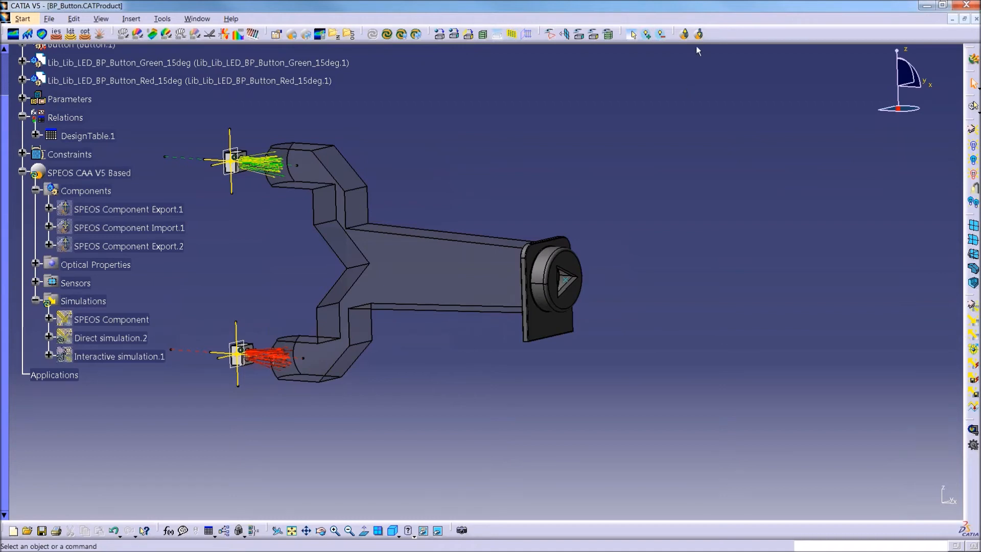
{"action": "mouse_move", "coordinate": [699, 34]}
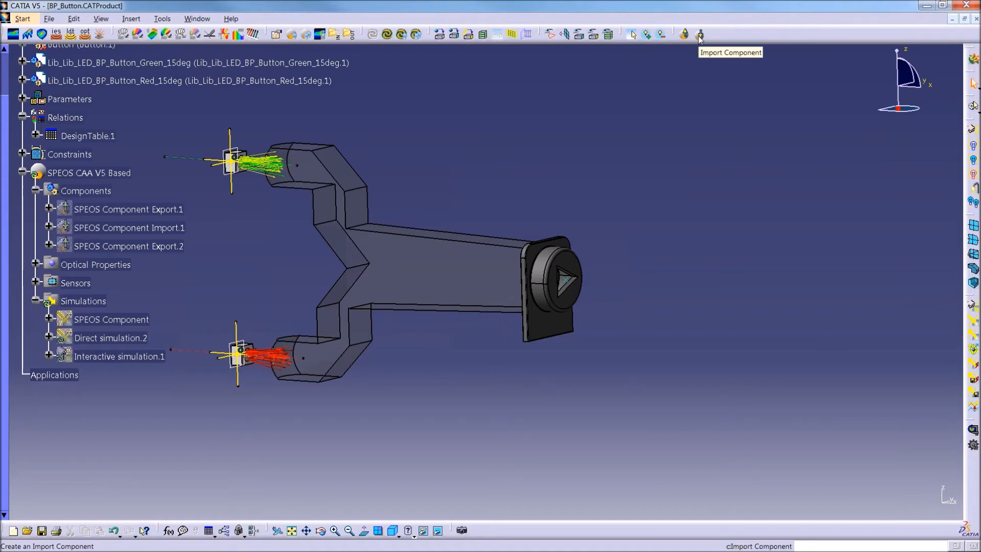
Step: Begin a new component import with the sensor point as its origin
{"action": "left_click", "coordinate": [699, 34]}
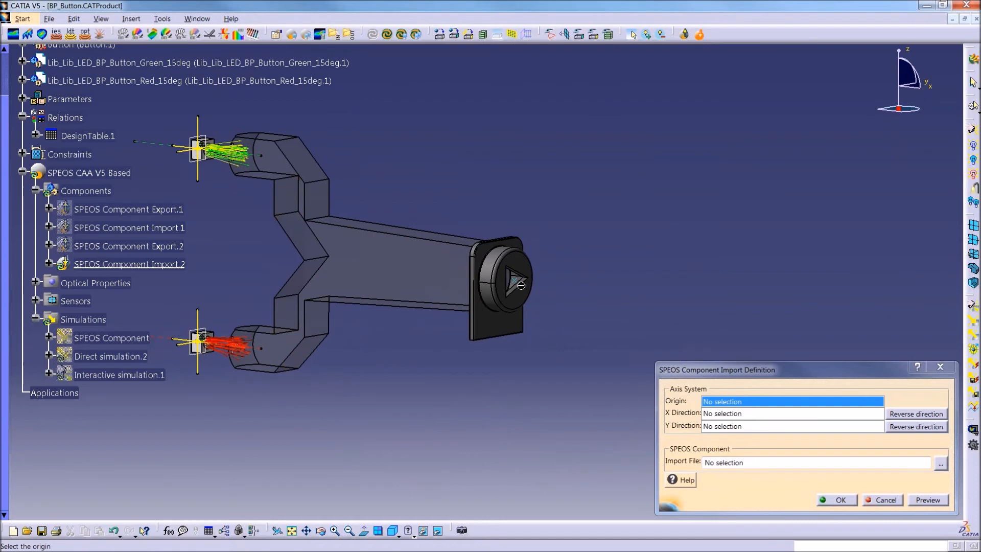
{"action": "mouse_move", "coordinate": [518, 285]}
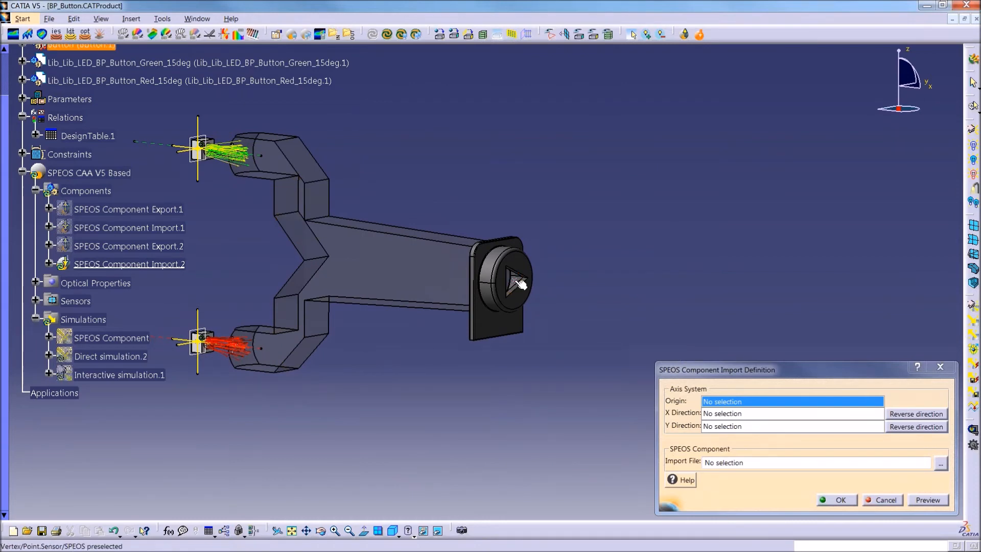
{"action": "left_click", "coordinate": [513, 281]}
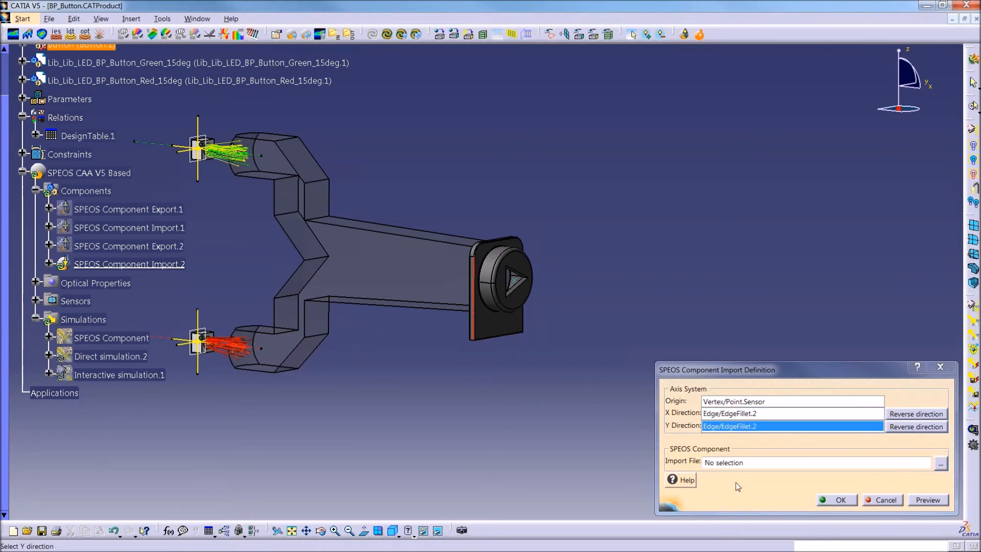
{"action": "mouse_move", "coordinate": [920, 475]}
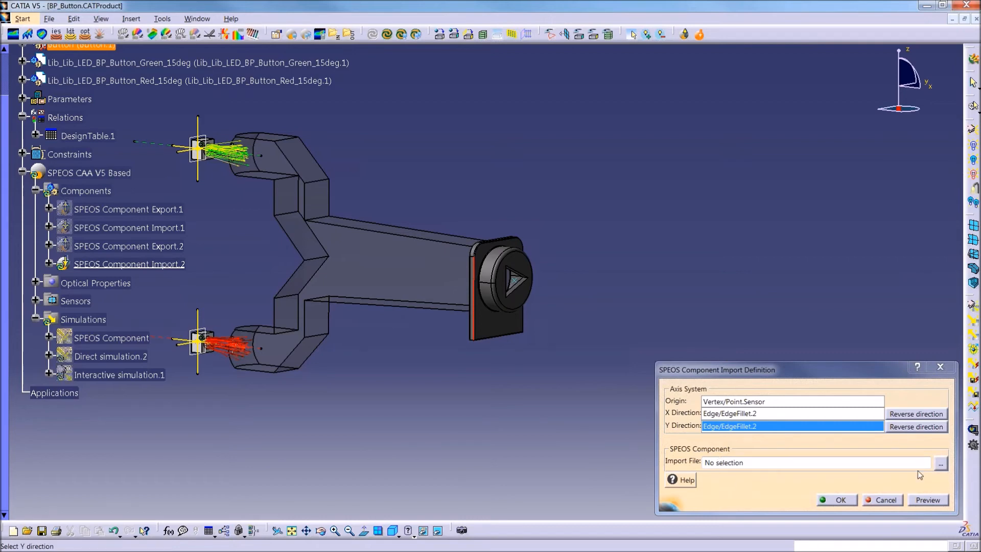
Step: Set the import file to BP_Button.SPEOS Component Export.2.sv5 from the SPEOS output files folder
{"action": "left_click", "coordinate": [942, 462]}
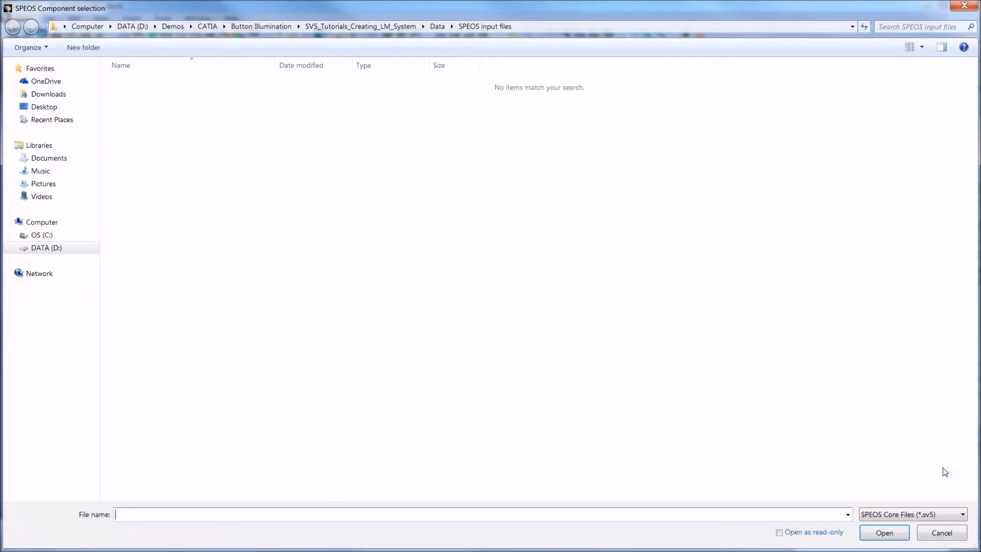
{"action": "left_click", "coordinate": [12, 27]}
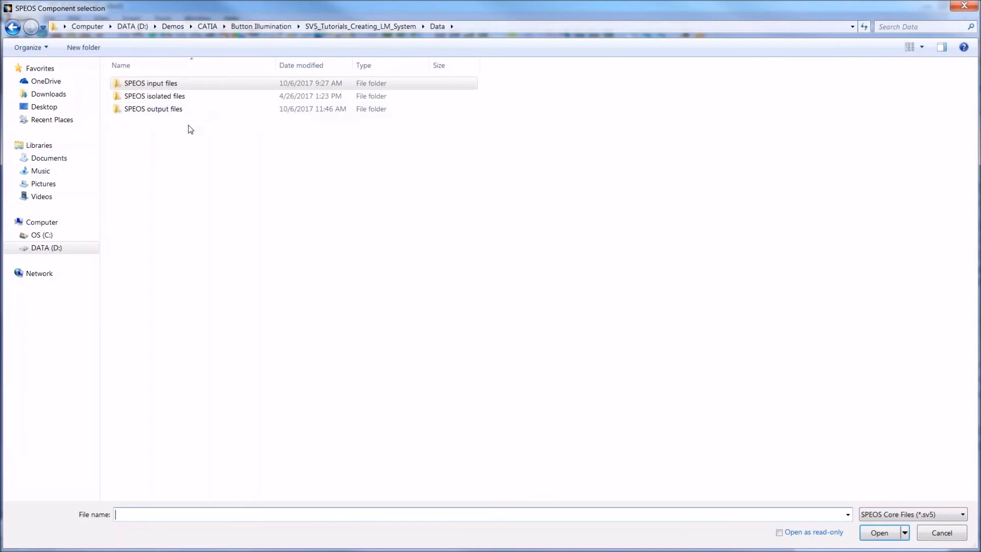
{"action": "double_click", "coordinate": [153, 109]}
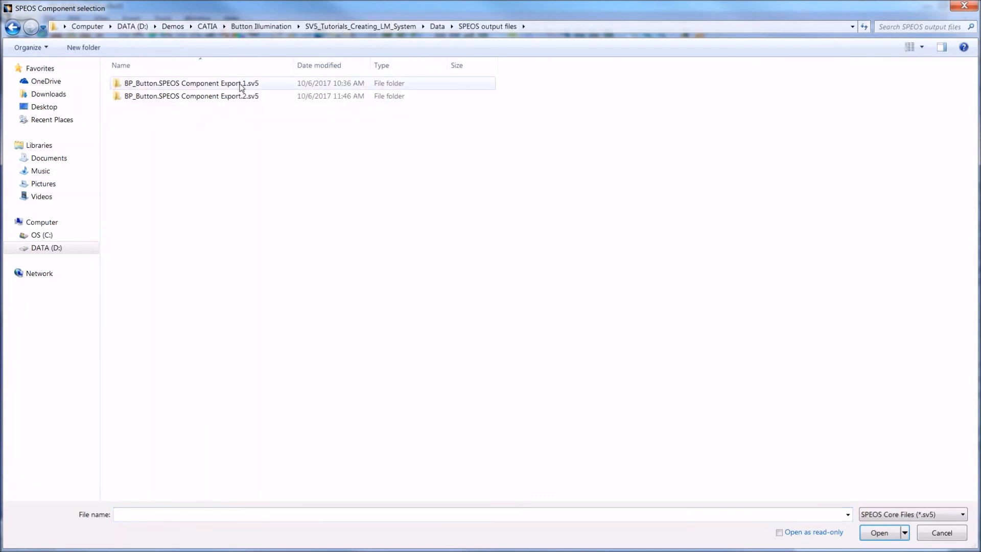
{"action": "double_click", "coordinate": [191, 96]}
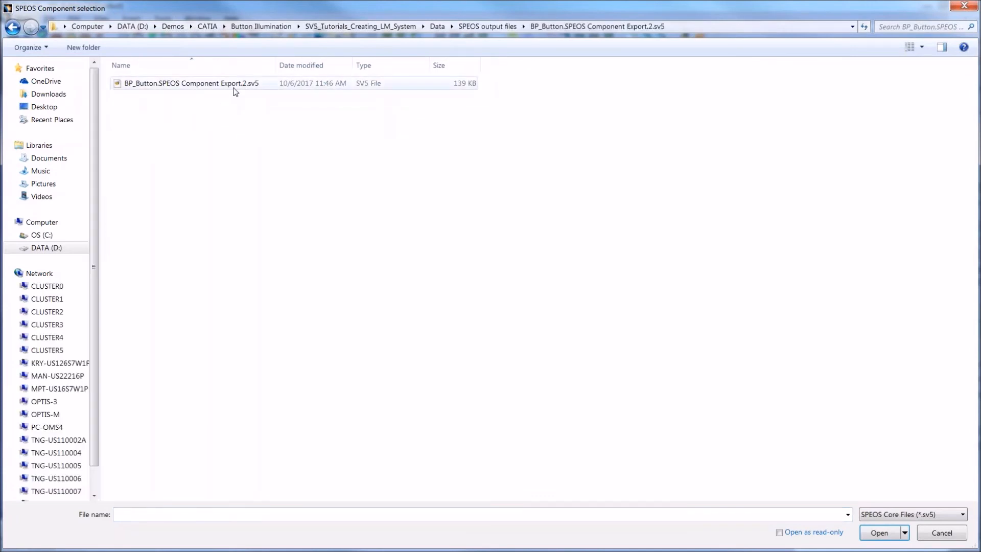
{"action": "left_click", "coordinate": [186, 82]}
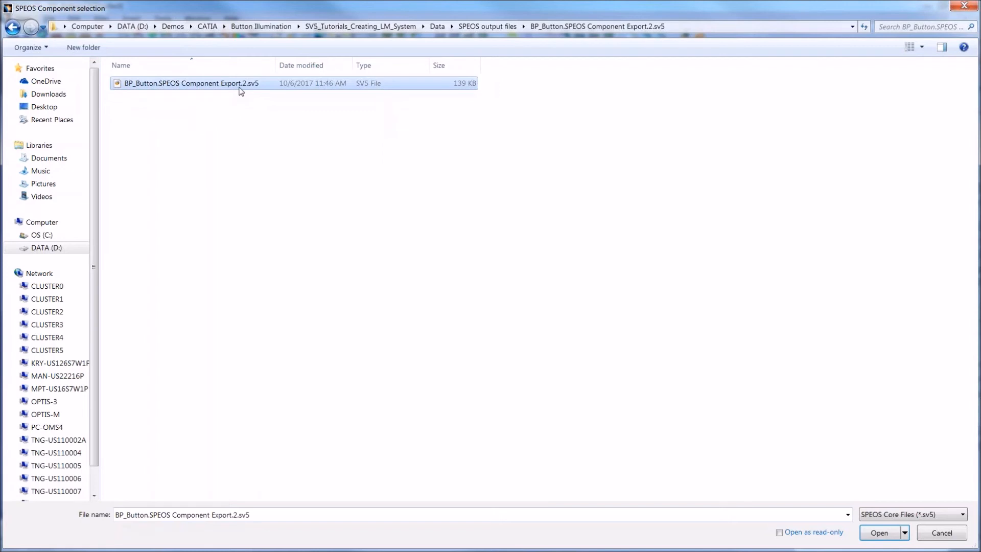
{"action": "mouse_move", "coordinate": [437, 85]}
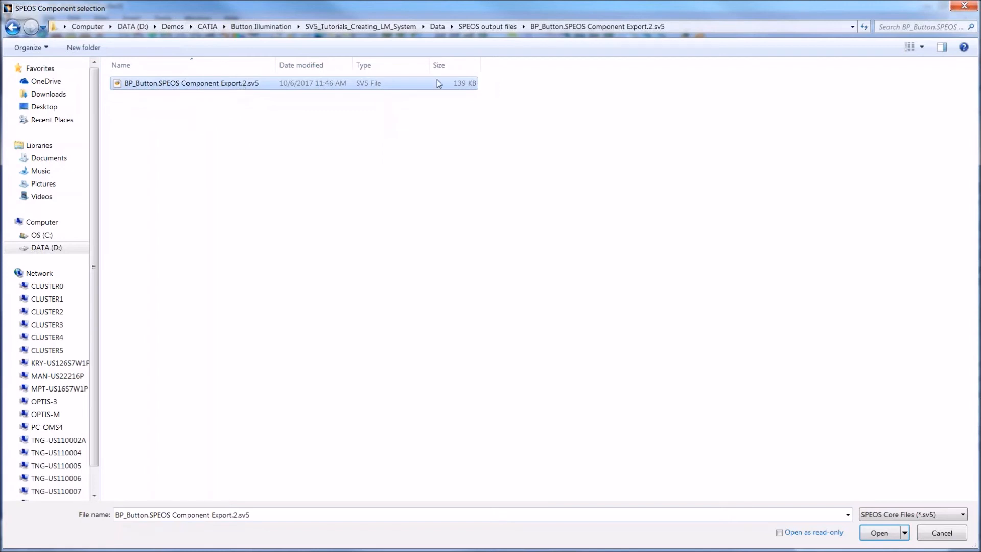
{"action": "left_click", "coordinate": [880, 532]}
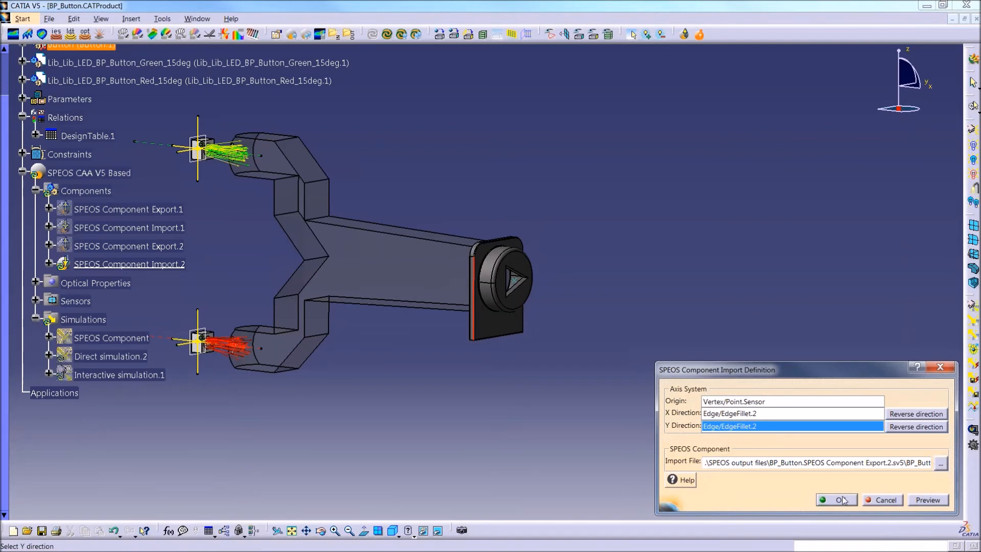
Step: Create SPEOS Component Import.2, loading the light guide as a yellow triangulated mesh
{"action": "left_click", "coordinate": [839, 499]}
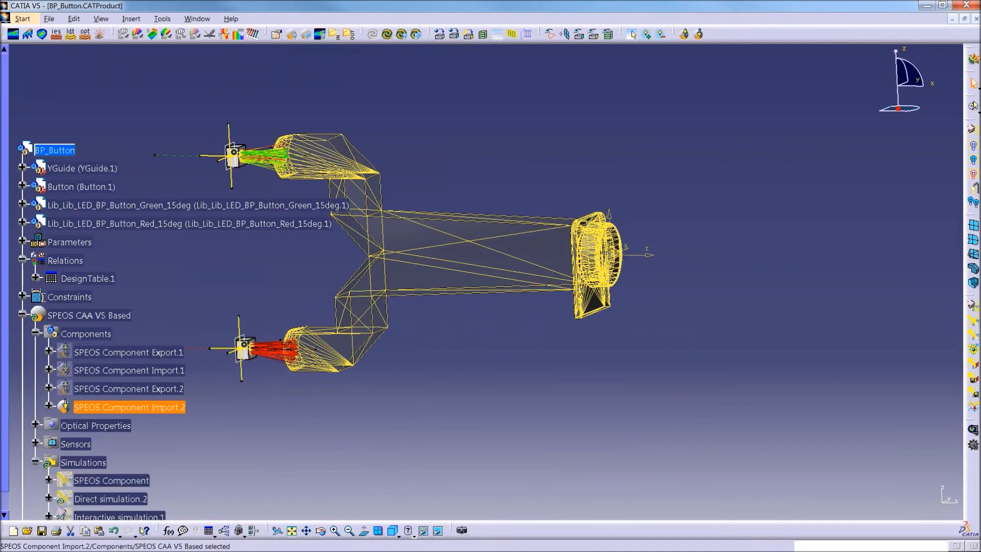
{"action": "left_click", "coordinate": [54, 150]}
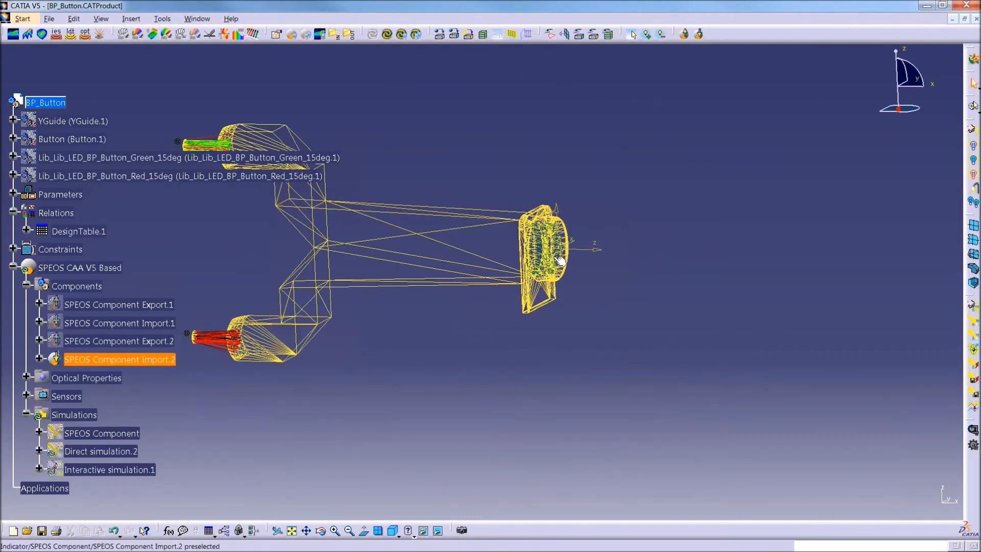
{"action": "left_click", "coordinate": [363, 417]}
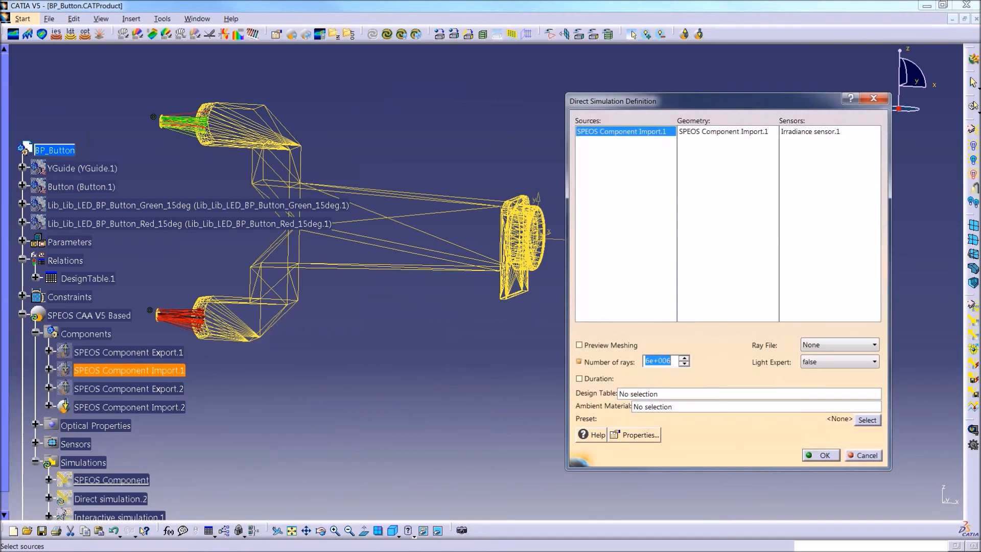
{"action": "left_click_drag", "start_coordinate": [613, 100], "coordinate": [685, 111]}
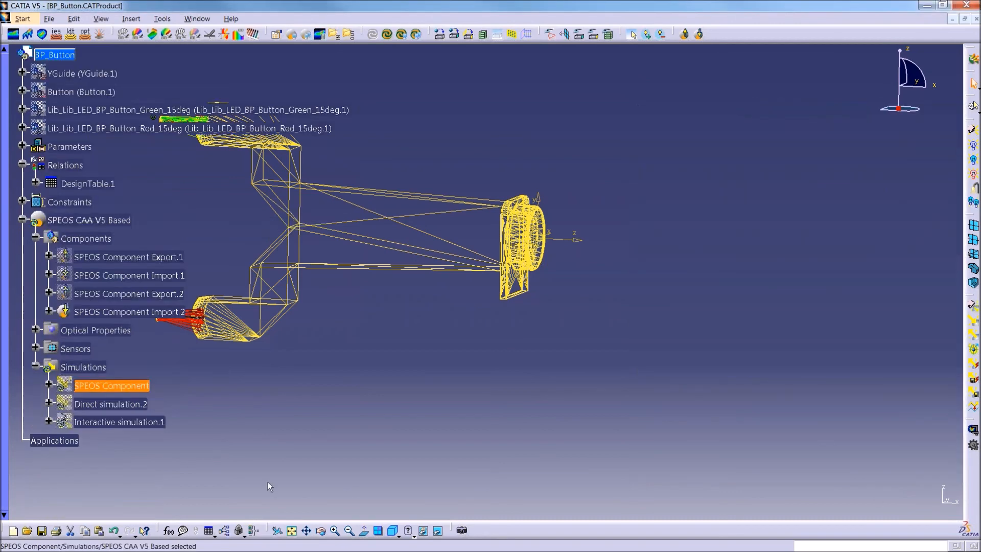
Step: View the SPEOS Component simulation's Irradiance sensor.1.xmp triangular map, then close it
{"action": "left_click", "coordinate": [49, 385]}
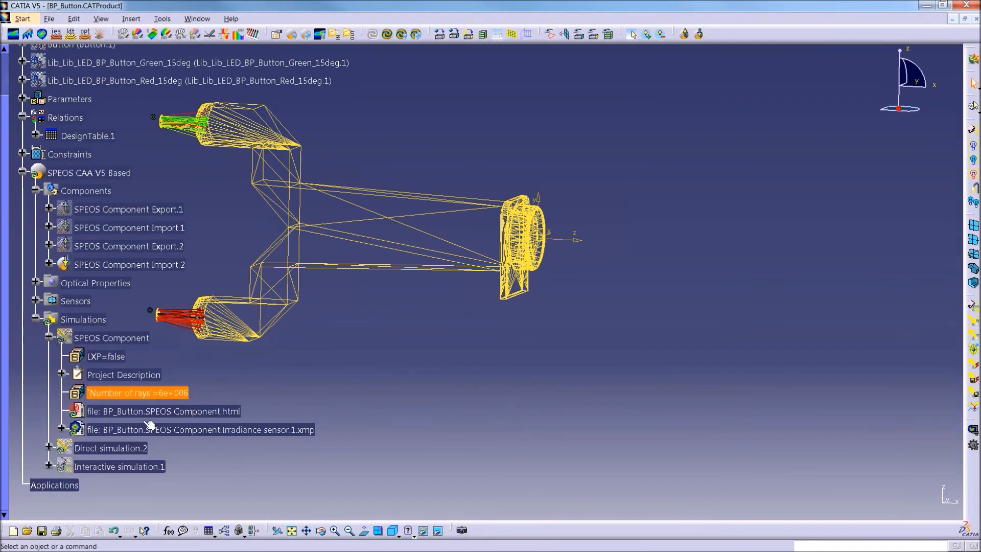
{"action": "double_click", "coordinate": [199, 430]}
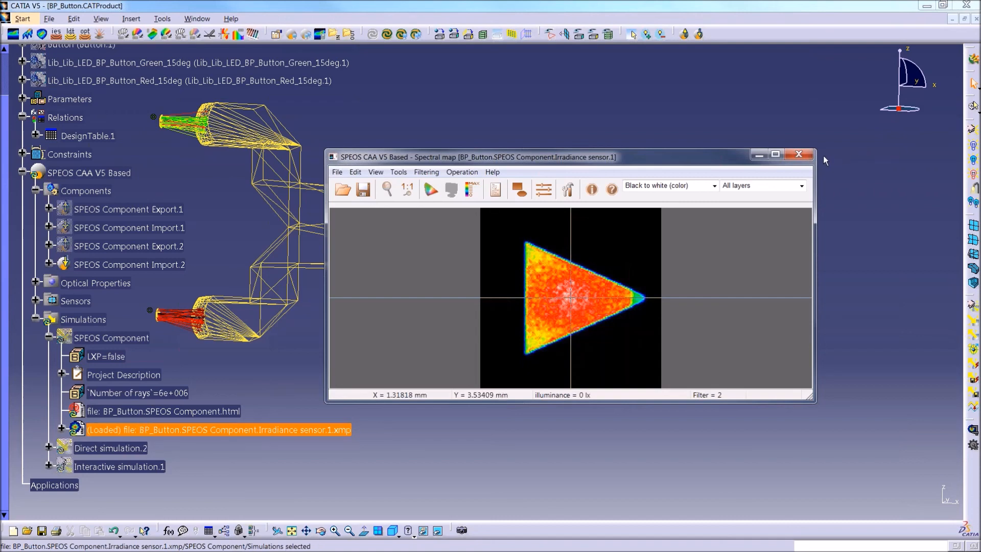
{"action": "mouse_move", "coordinate": [819, 159]}
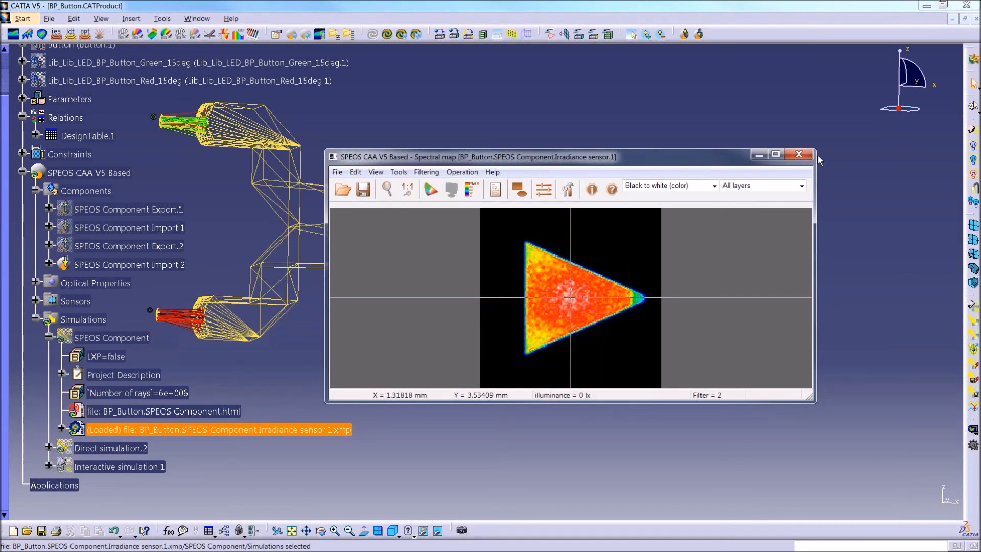
{"action": "left_click", "coordinate": [799, 154]}
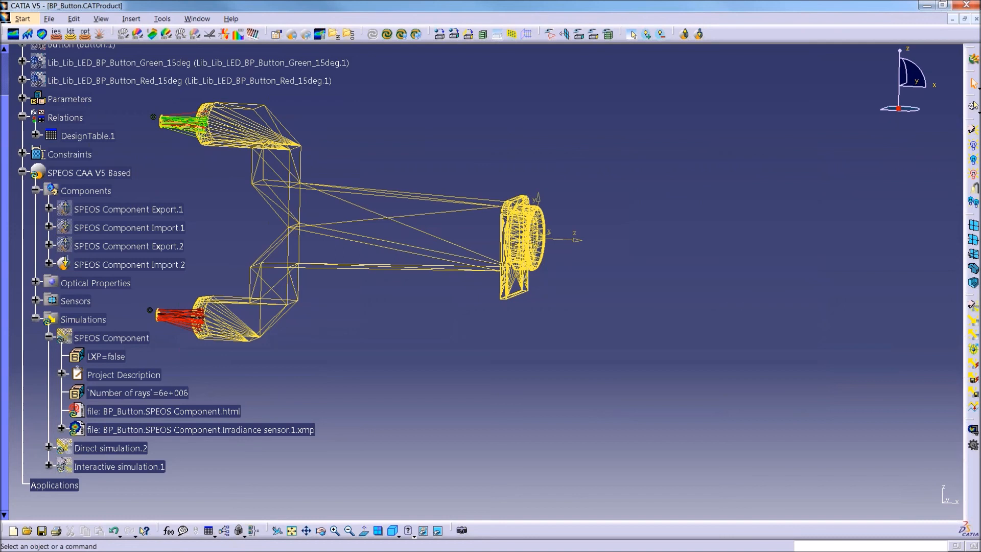
{"action": "mouse_move", "coordinate": [698, 402]}
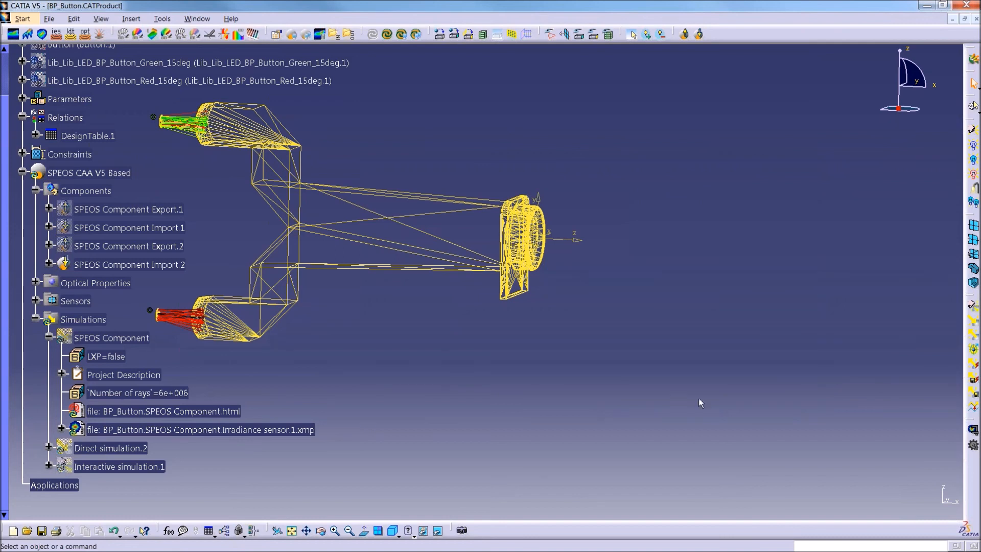